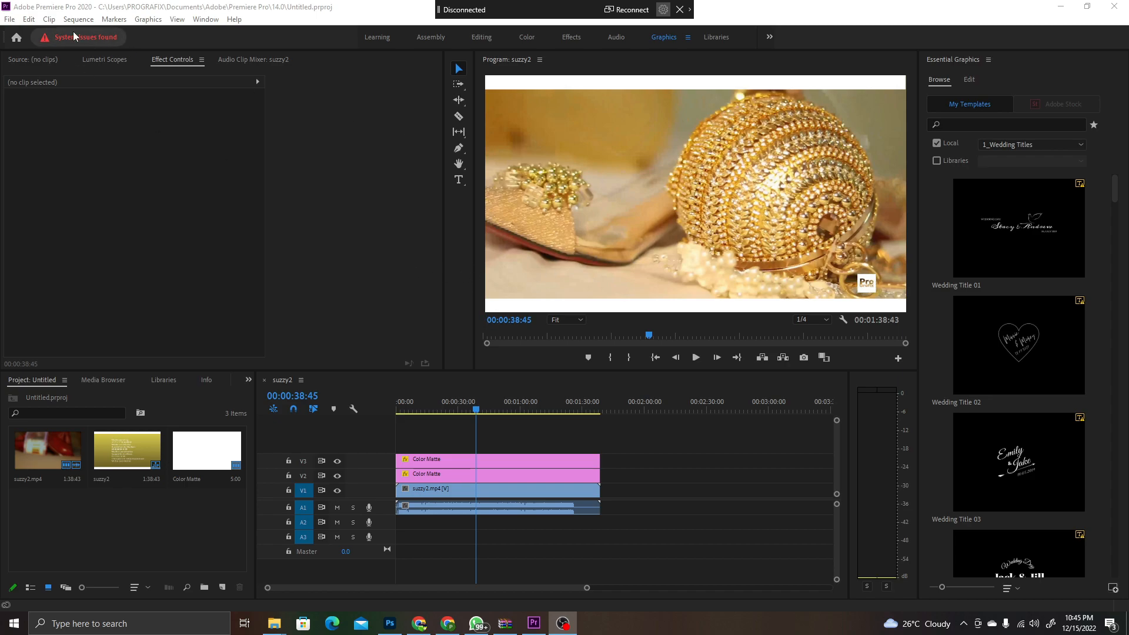
# Step: Activate the suzzy2 timeline to select its colour mattes and video clip
pyautogui.click(8, 20)
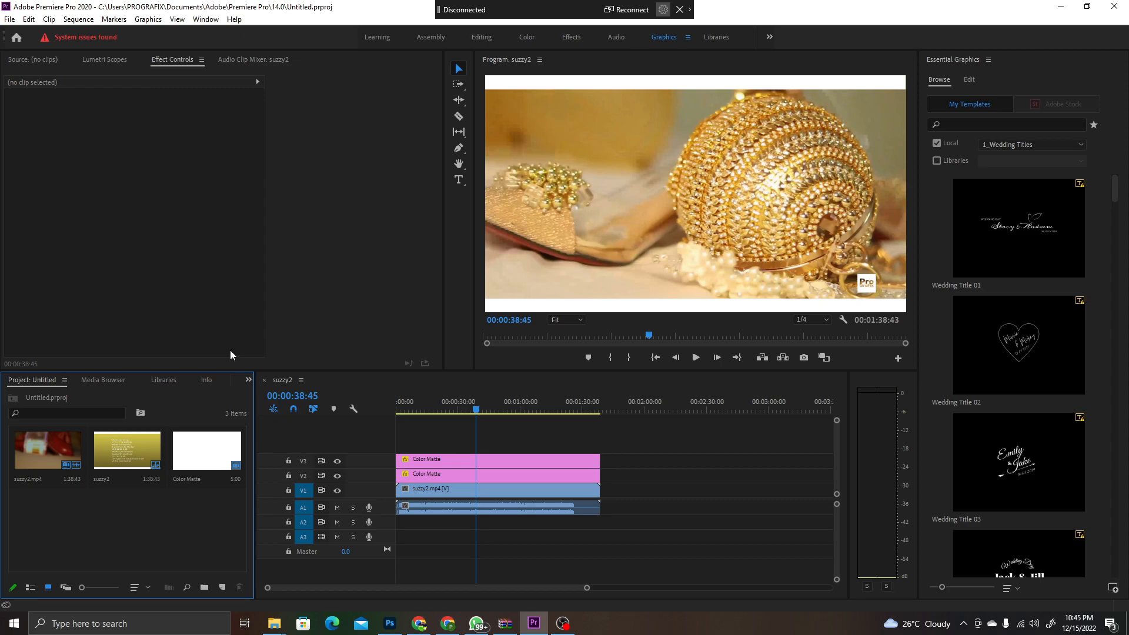
pyautogui.click(426, 459)
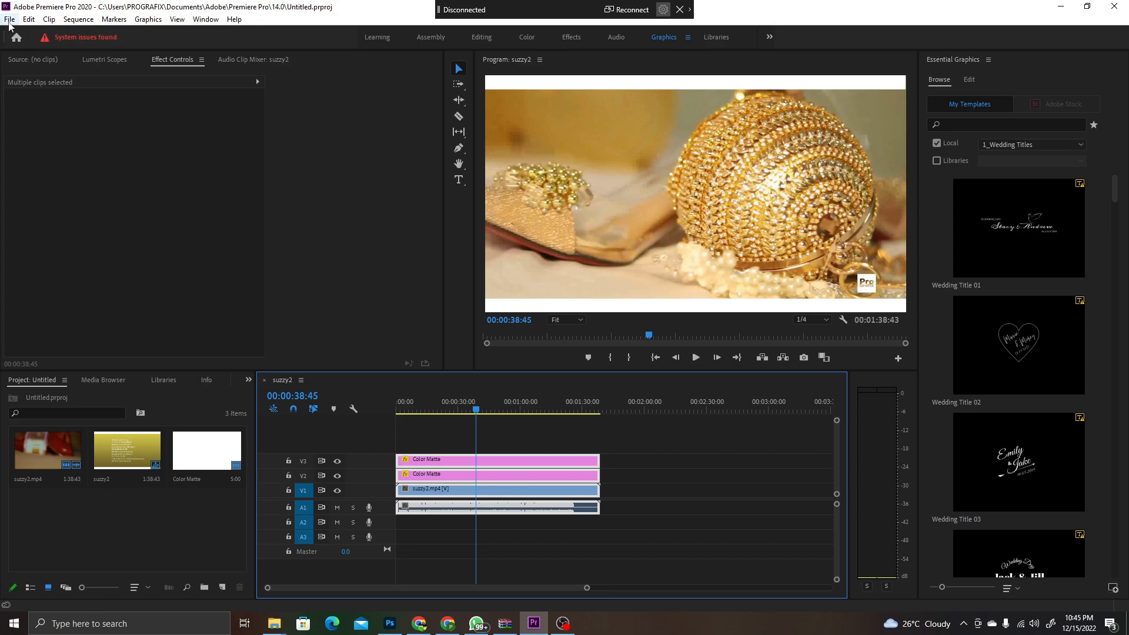
# Step: Open Export Settings for the suzzy2 sequence via File > Export > Media
pyautogui.click(9, 21)
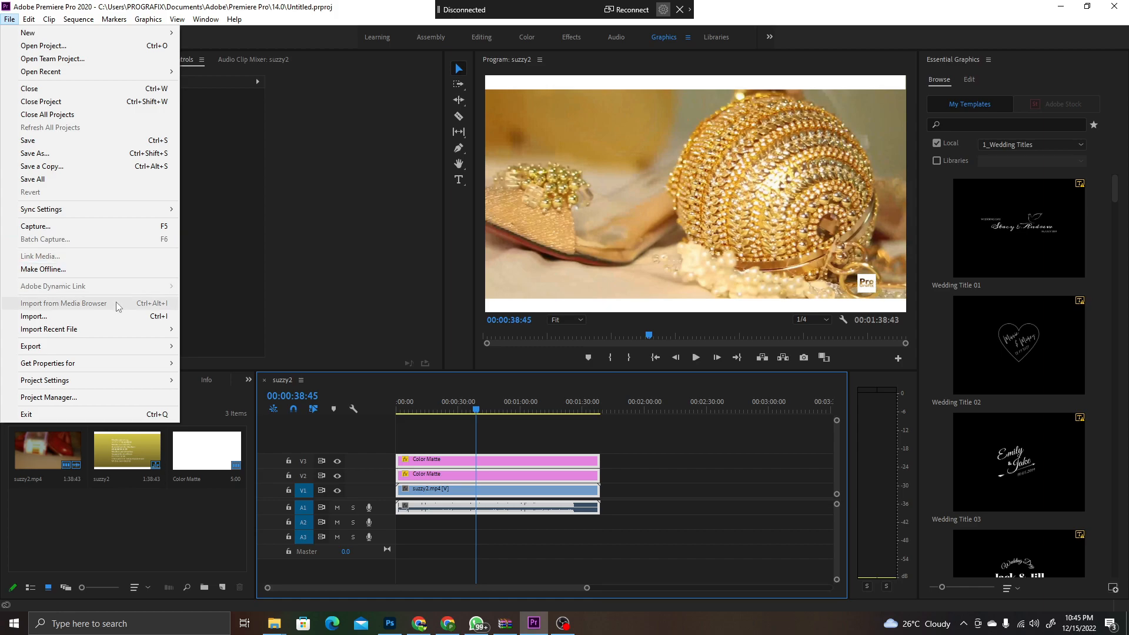
pyautogui.moveTo(30, 346)
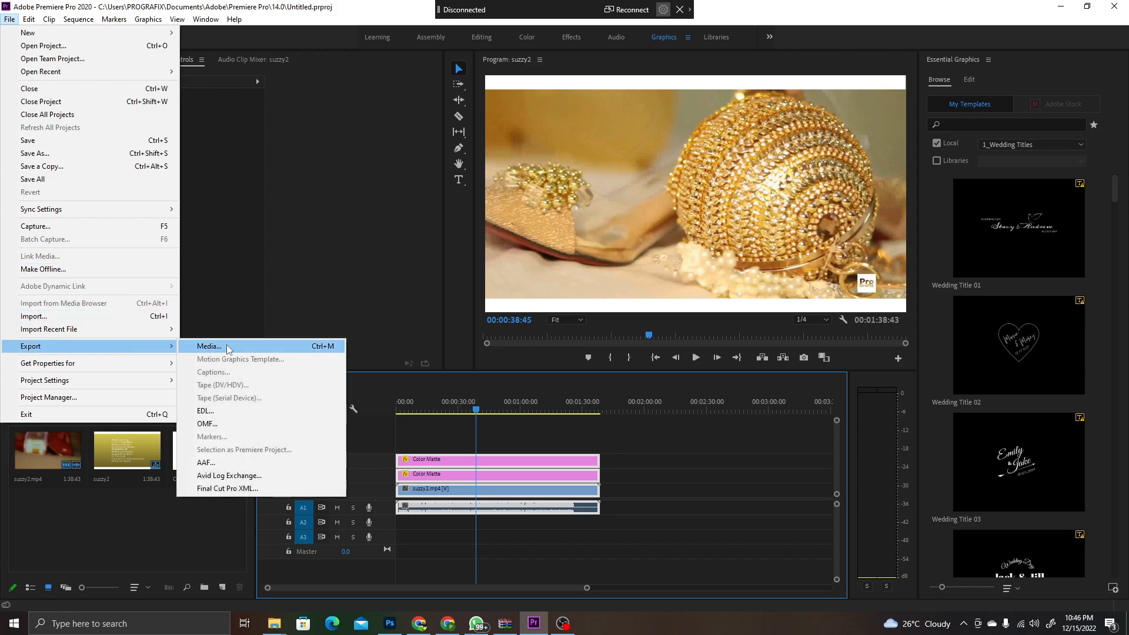
pyautogui.click(208, 346)
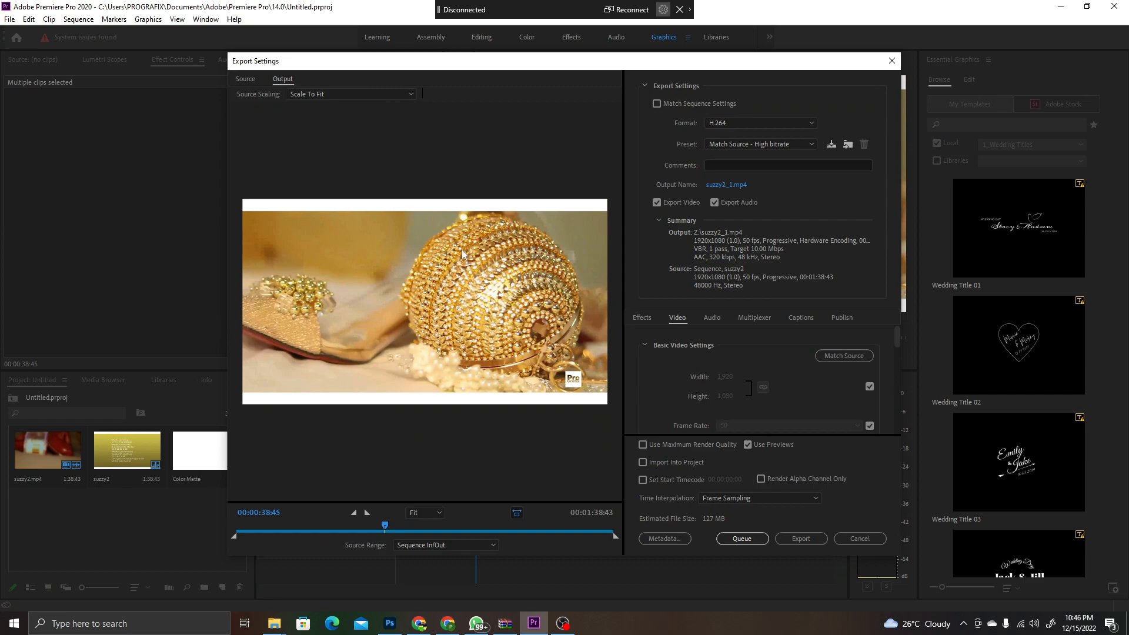
# Step: Point the export output to suzzy2_1.mp4 on Local Disk (G:)
pyautogui.click(727, 184)
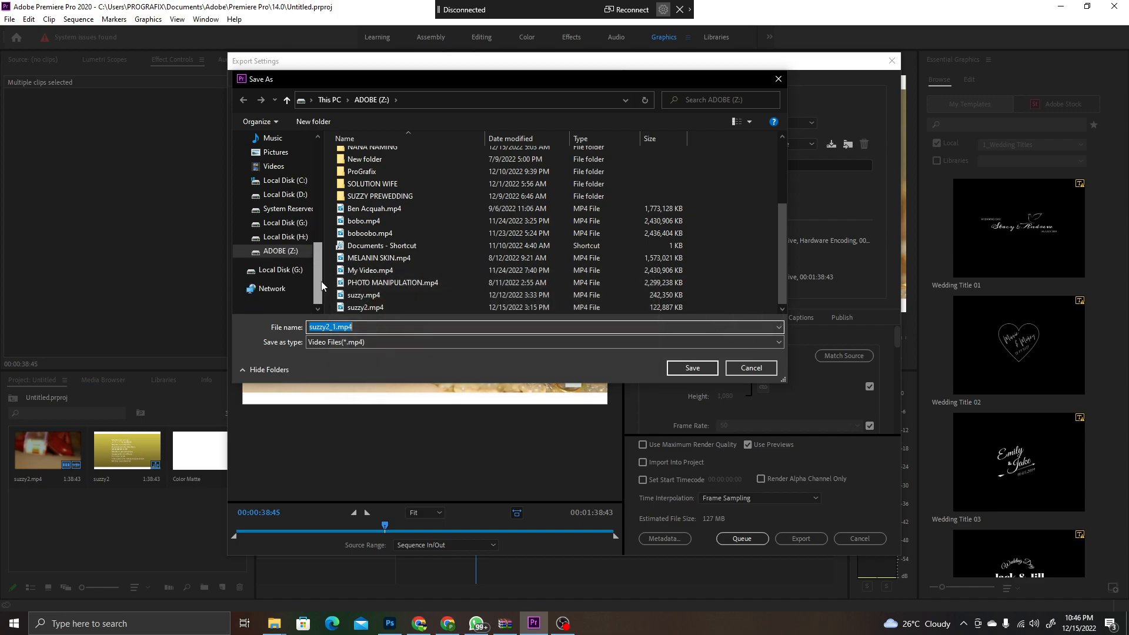
pyautogui.click(369, 233)
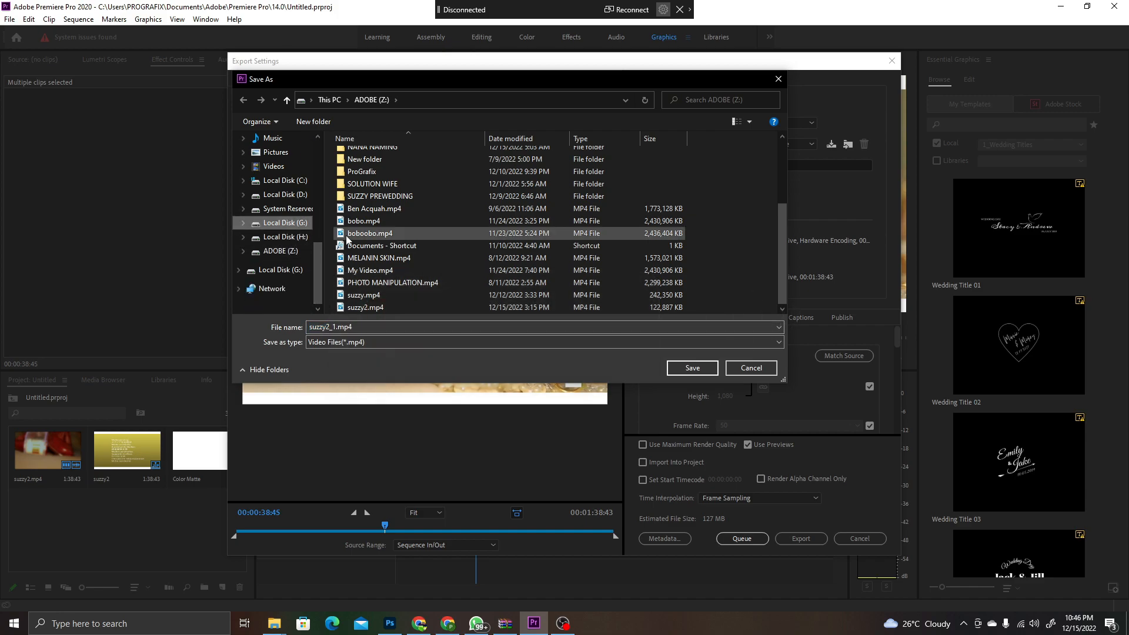
pyautogui.click(286, 223)
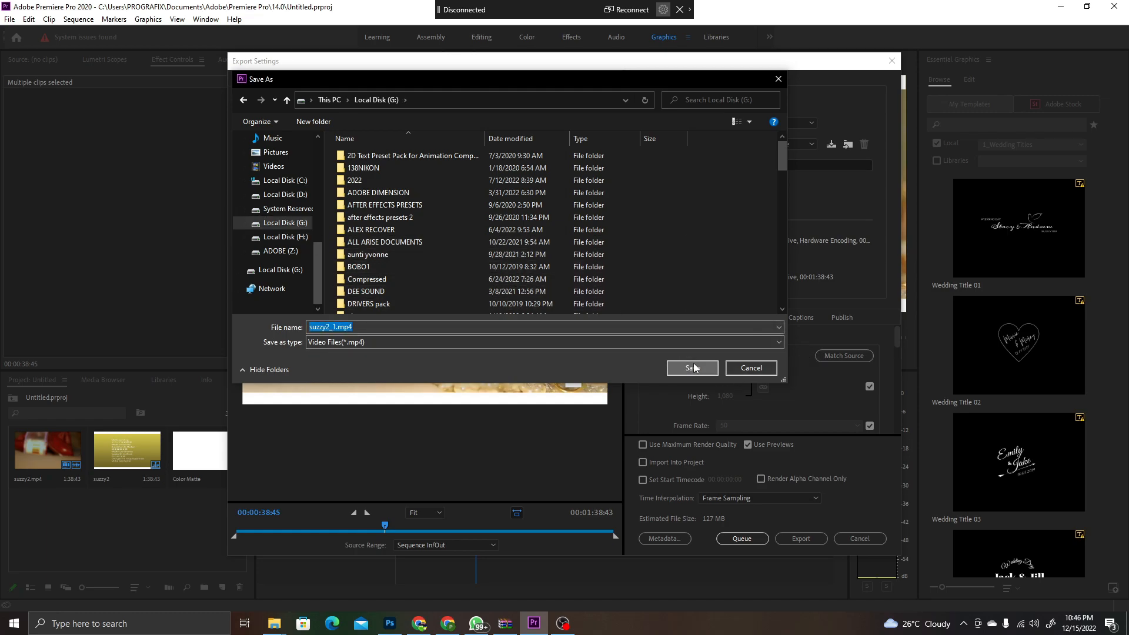
pyautogui.click(691, 368)
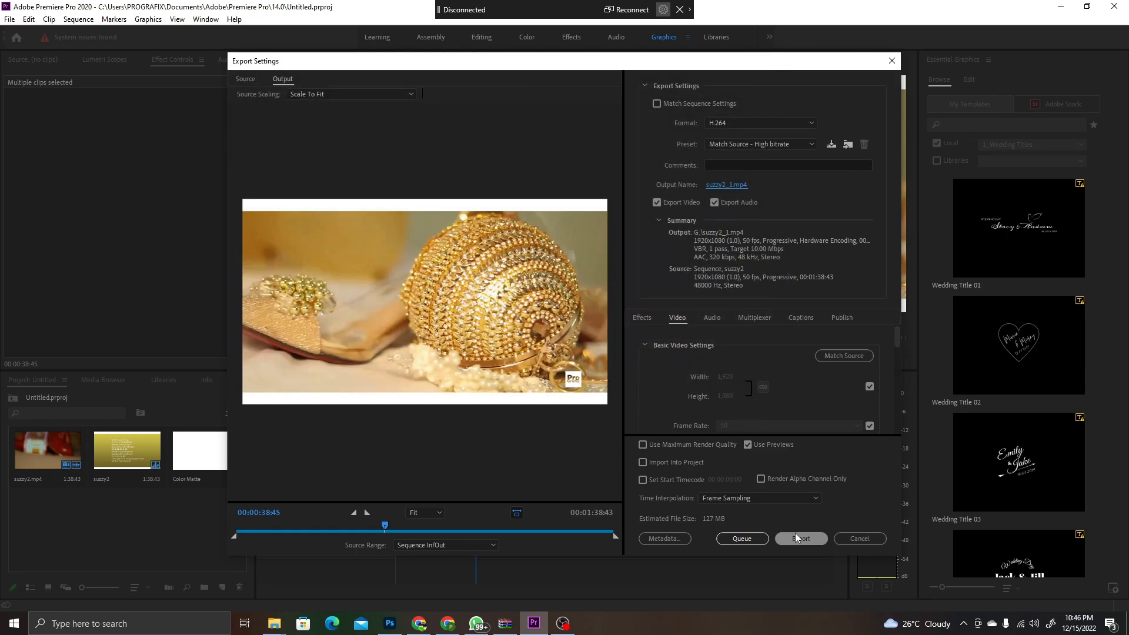
pyautogui.moveTo(813, 464)
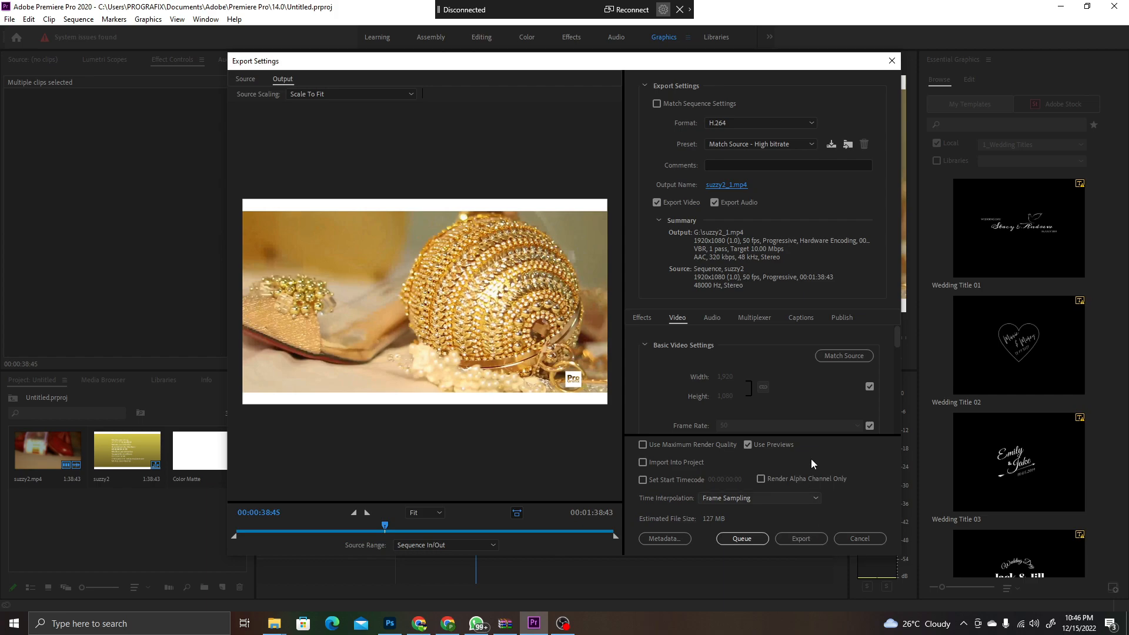
# Step: Begin encoding suzzy2 to suzzy2_1.mp4 as H.264
pyautogui.click(800, 538)
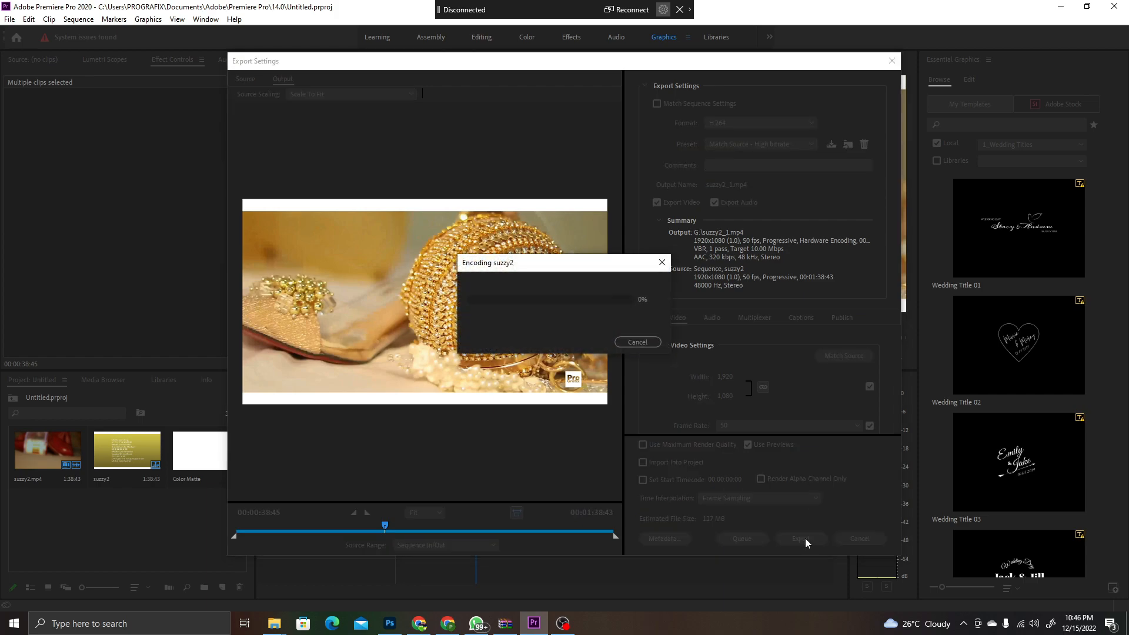